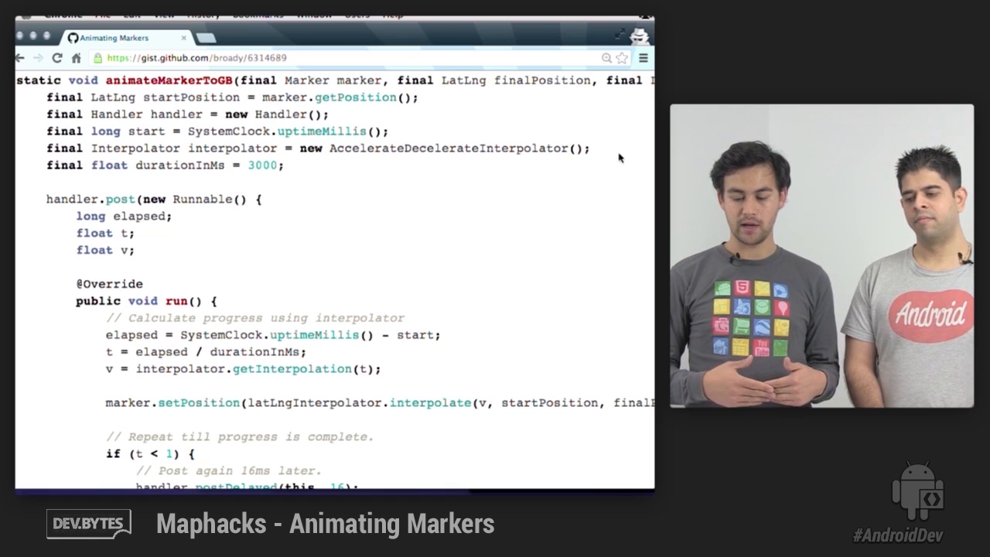
Step: Scroll the gist down to the handler.post Runnable interpolation loop in animateMarkerToGB
scroll(down, 3)
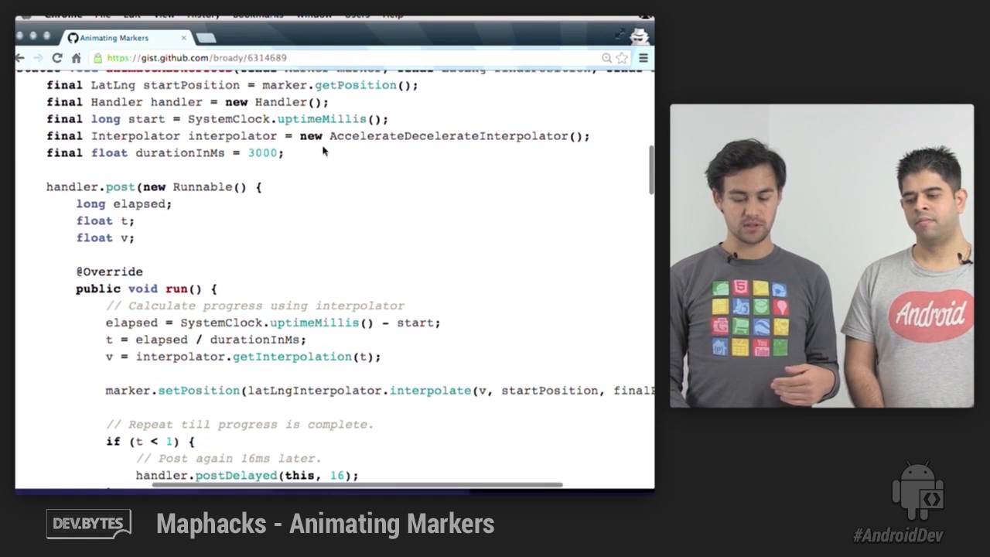
scroll(down, 3)
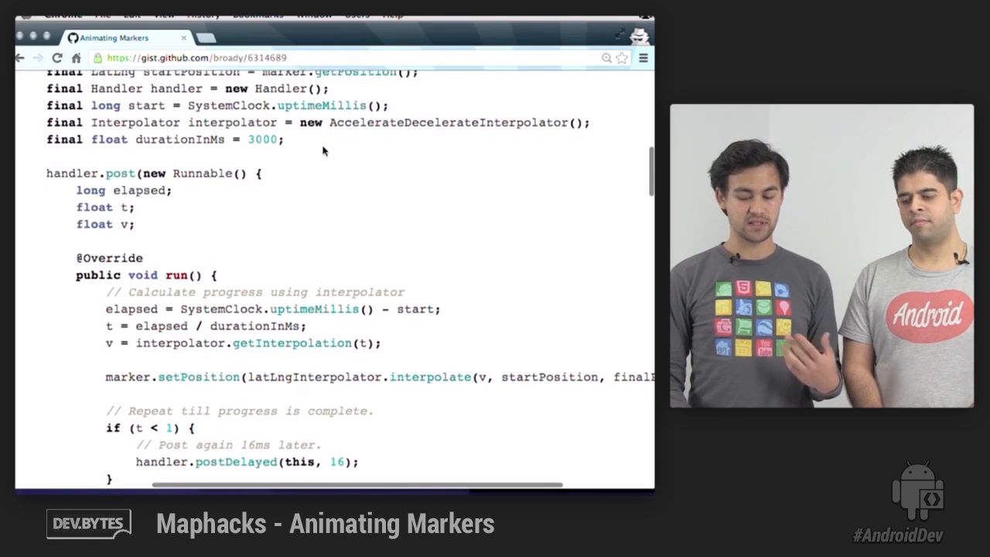
scroll(down, 3)
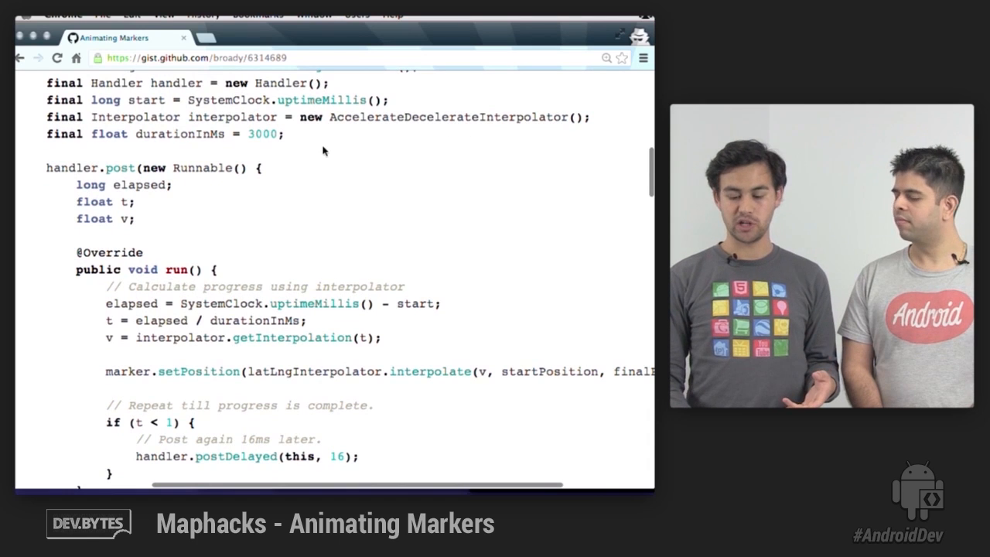
scroll(down, 3)
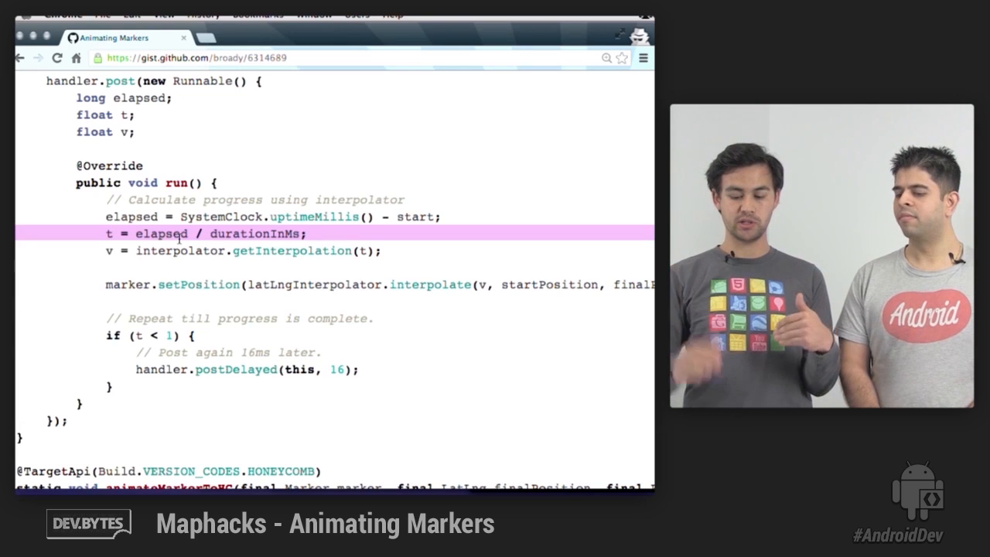
double_click(179, 251)
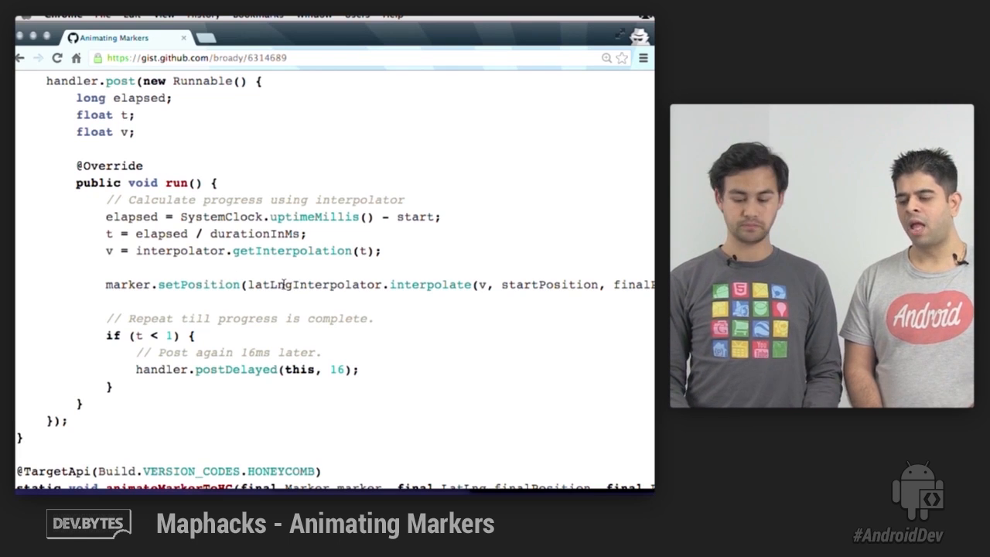
mouse_move(396, 426)
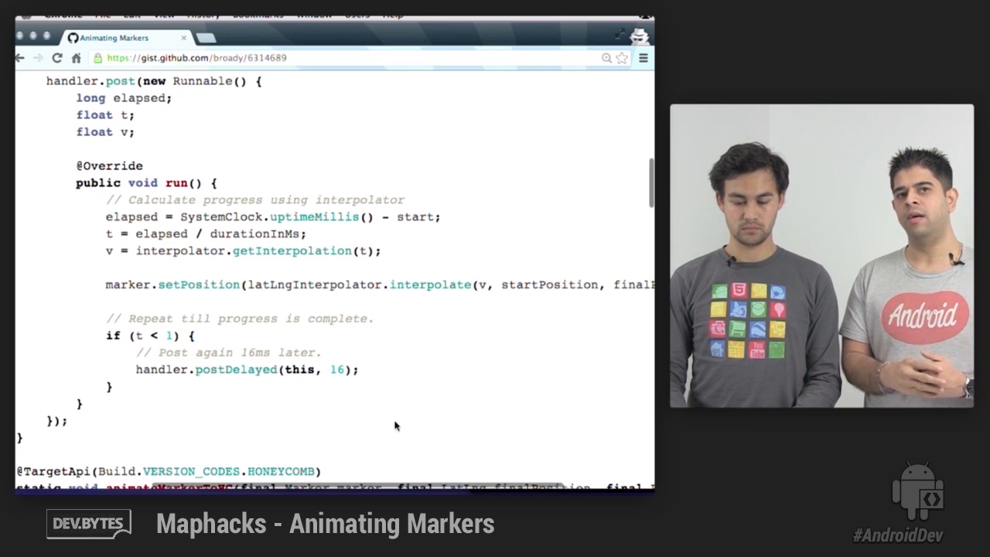
Step: Scroll past animateMarkerToGB to the Honeycomb ValueAnimator method animateMarkerToHC
scroll(down, 3)
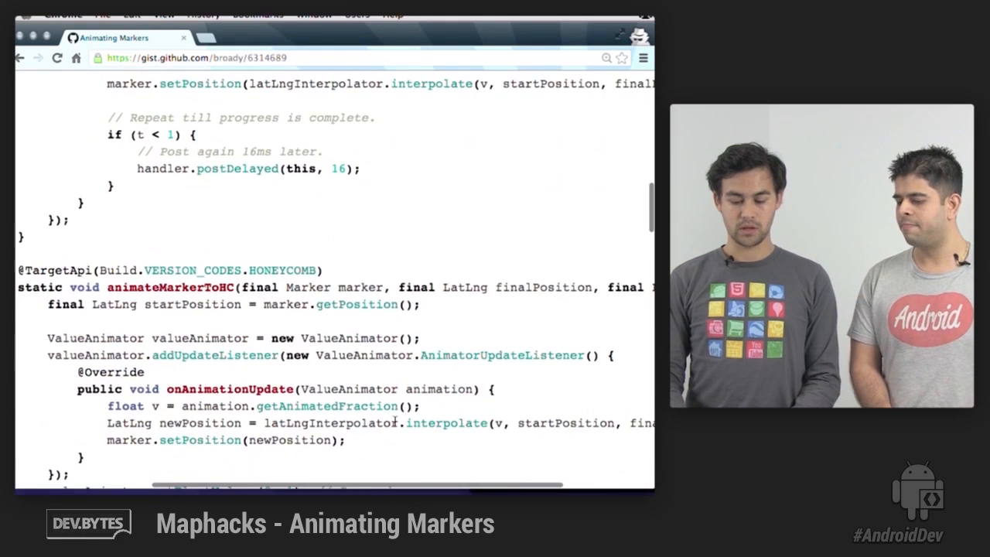
scroll(down, 3)
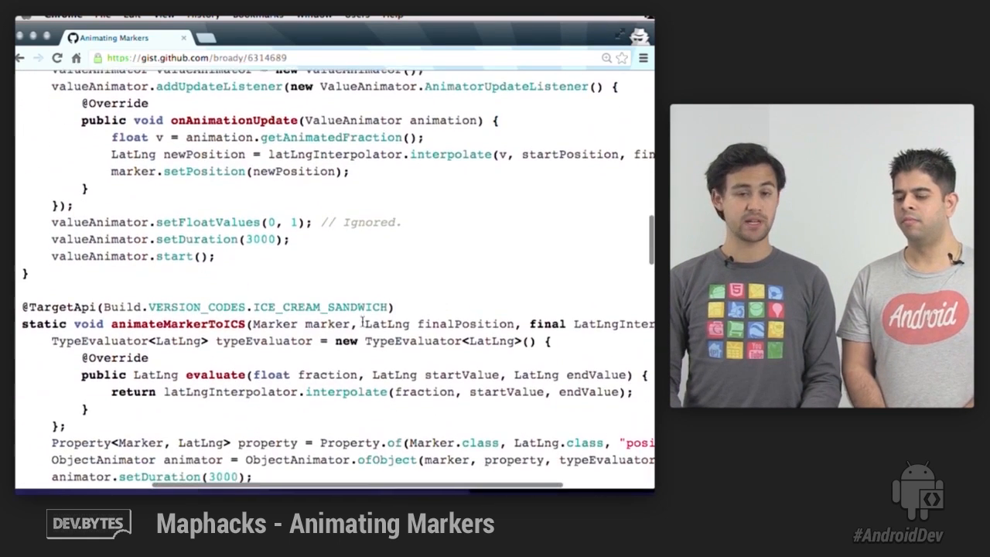
Step: Scroll down and right to show the full animateMarkerToICS ObjectAnimator method
scroll(down, 3)
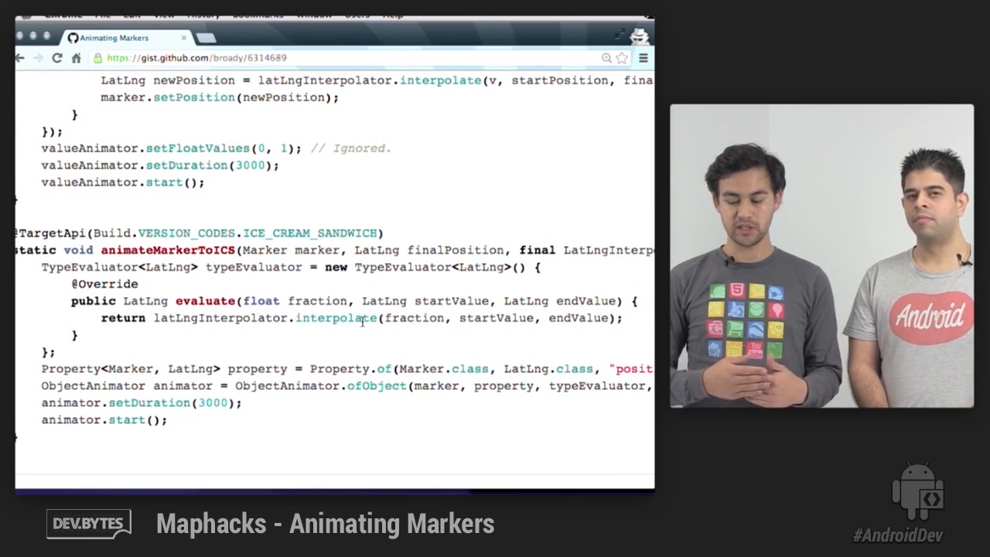
double_click(376, 387)
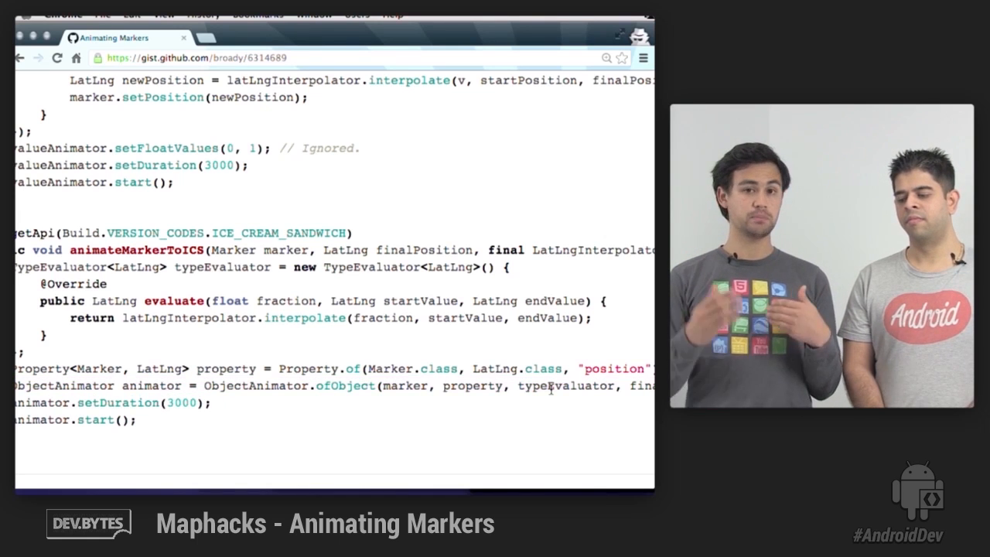
scroll(right, 3)
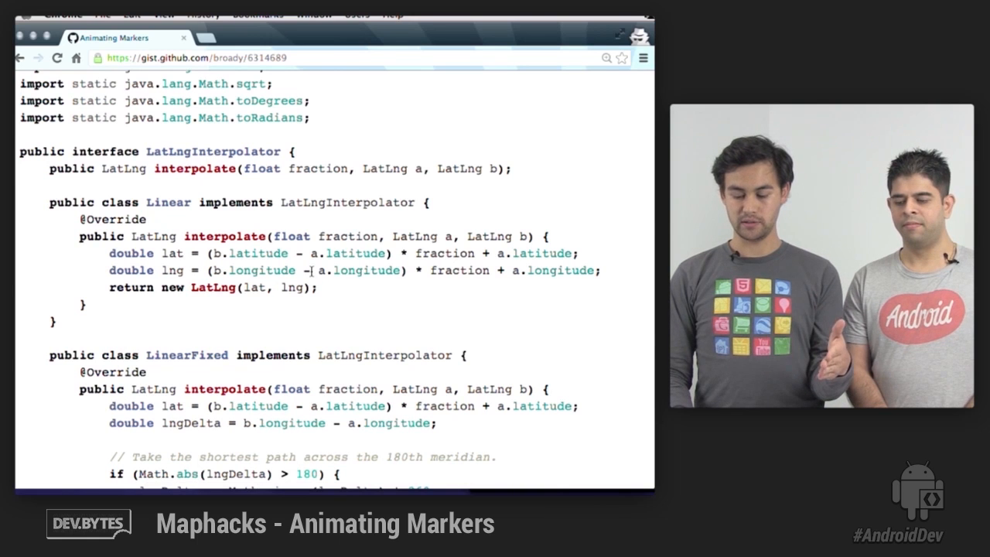
Step: Scroll to the LatLngInterpolator interface with its Linear and LinearFixed classes
scroll(down, 3)
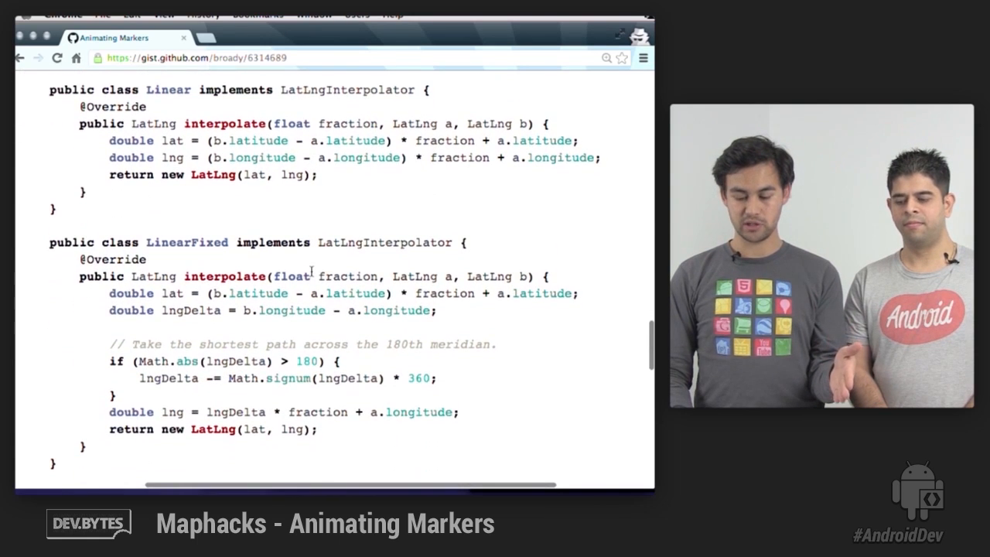
scroll(down, 3)
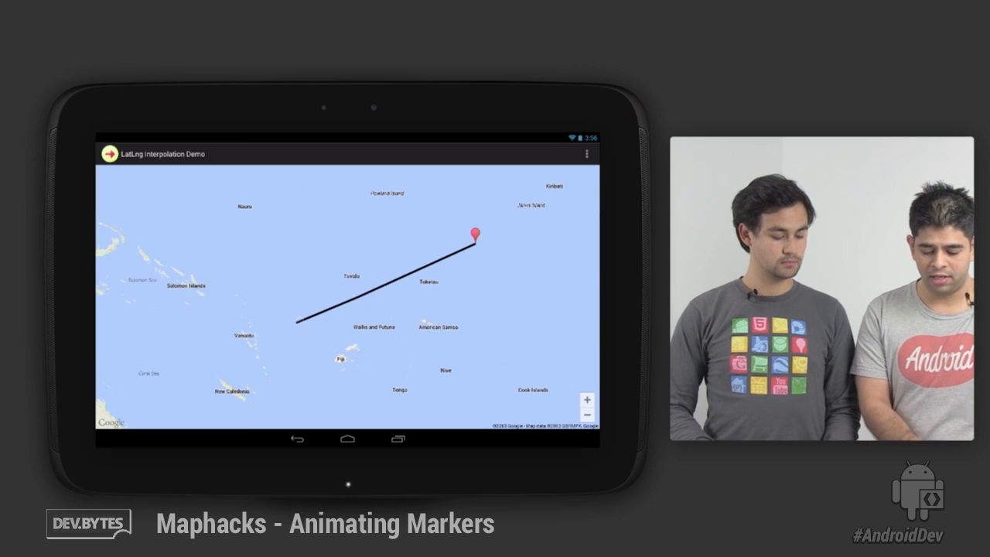
Step: Animate the marker across Australia, then show the Linear, Linear (Fixed) and Spherical options
click(586, 153)
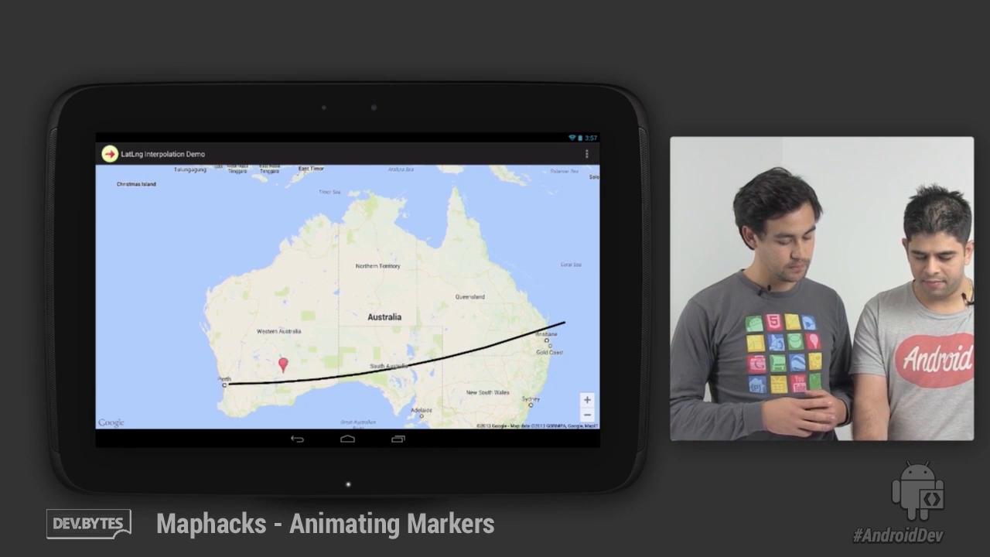
click(590, 153)
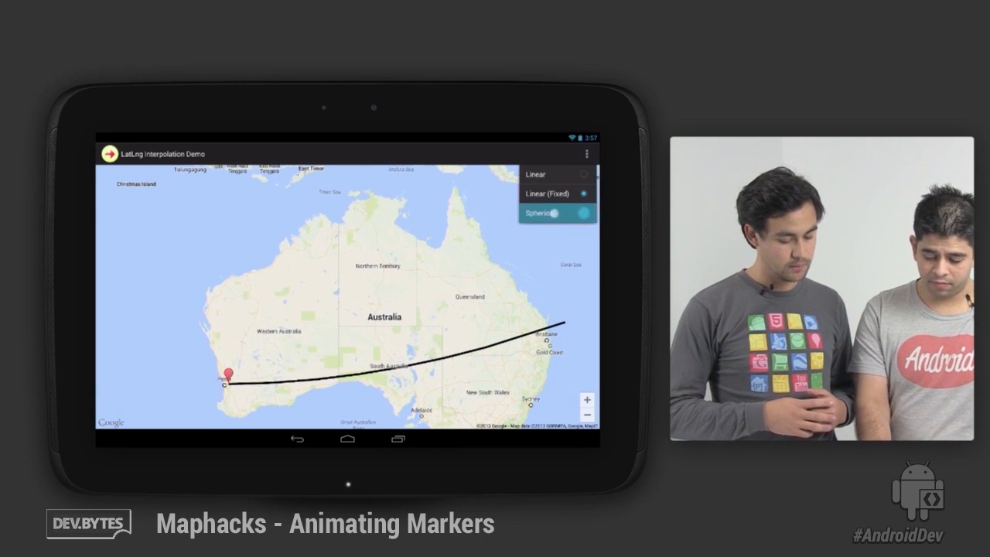